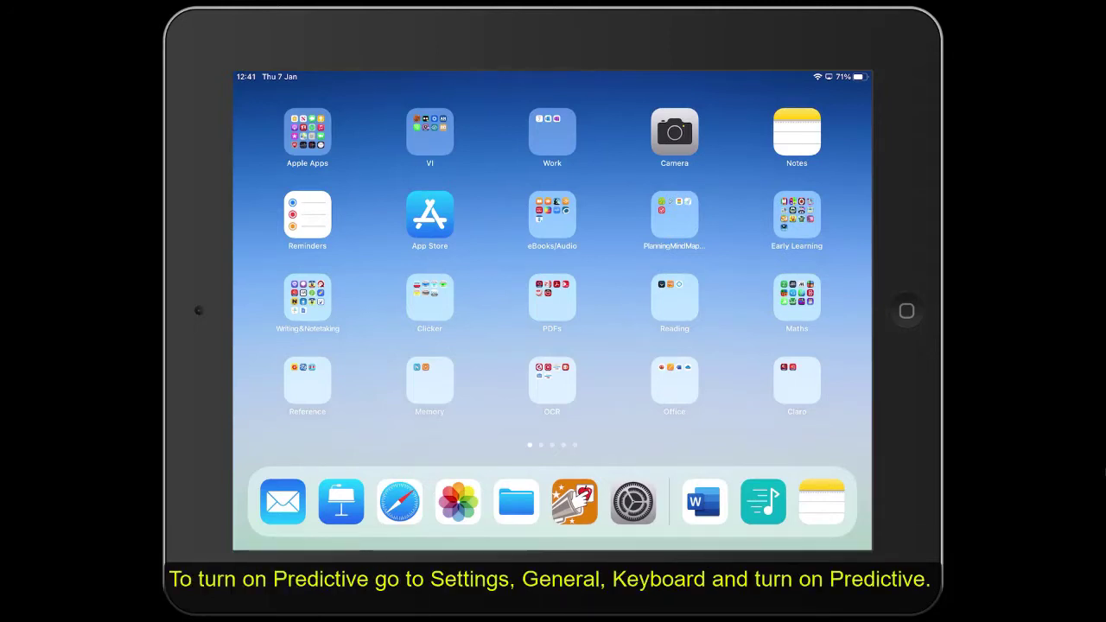
Switch on Predictive under General > Keyboard in Settings
{"action": "left_click", "coordinate": [794, 301]}
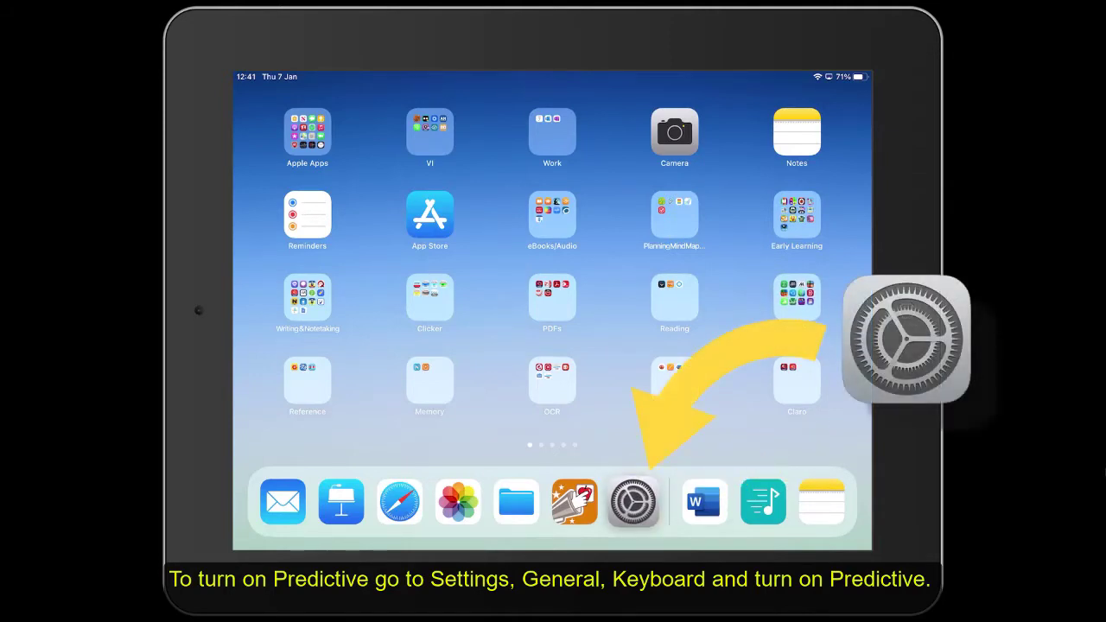
{"action": "left_click", "coordinate": [632, 501]}
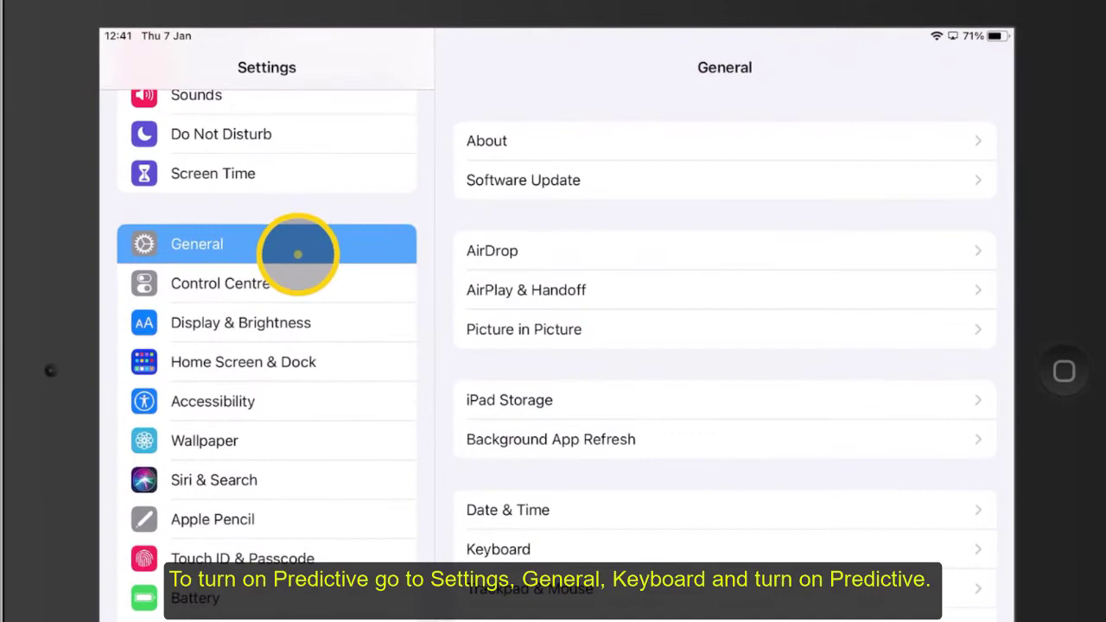
{"action": "left_click", "coordinate": [497, 549]}
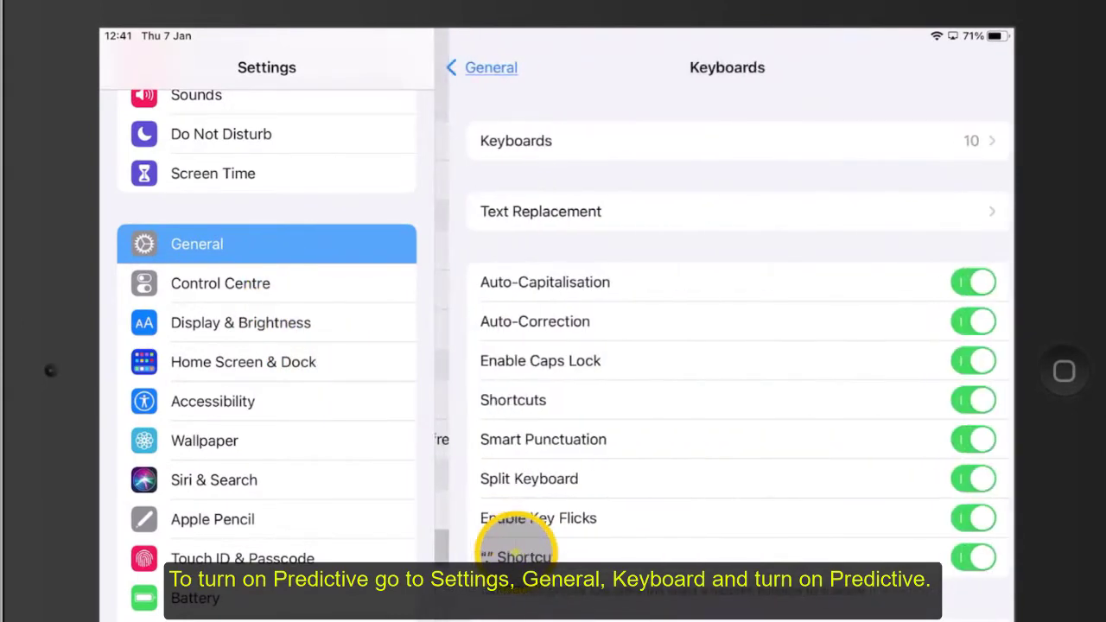
{"action": "scroll", "scroll_direction": "down", "scroll_amount": 3}
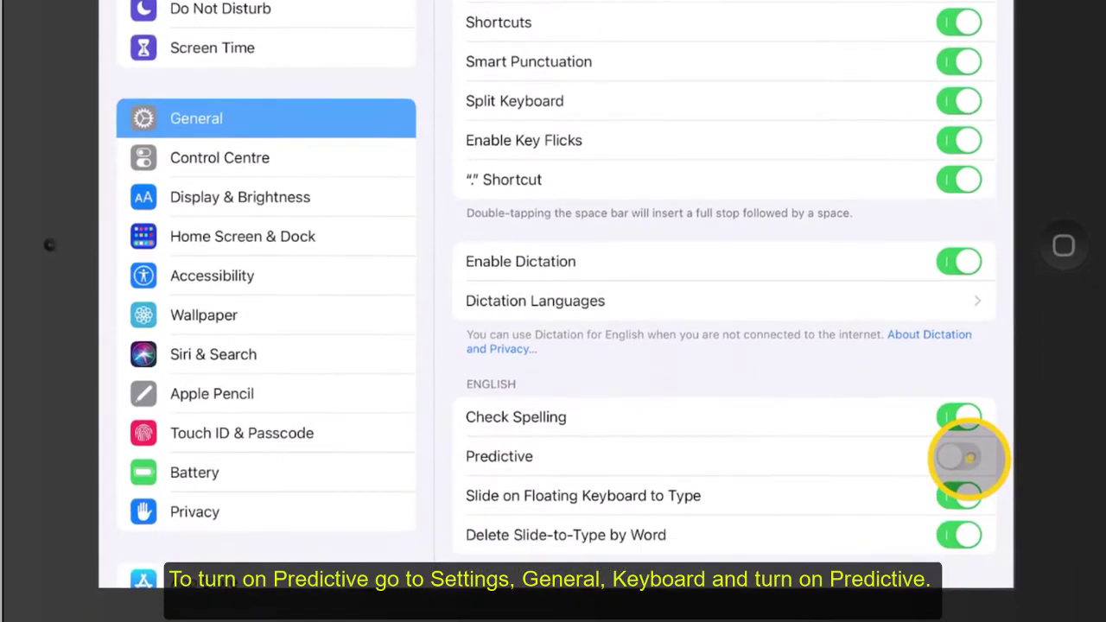
{"action": "left_click", "coordinate": [967, 459]}
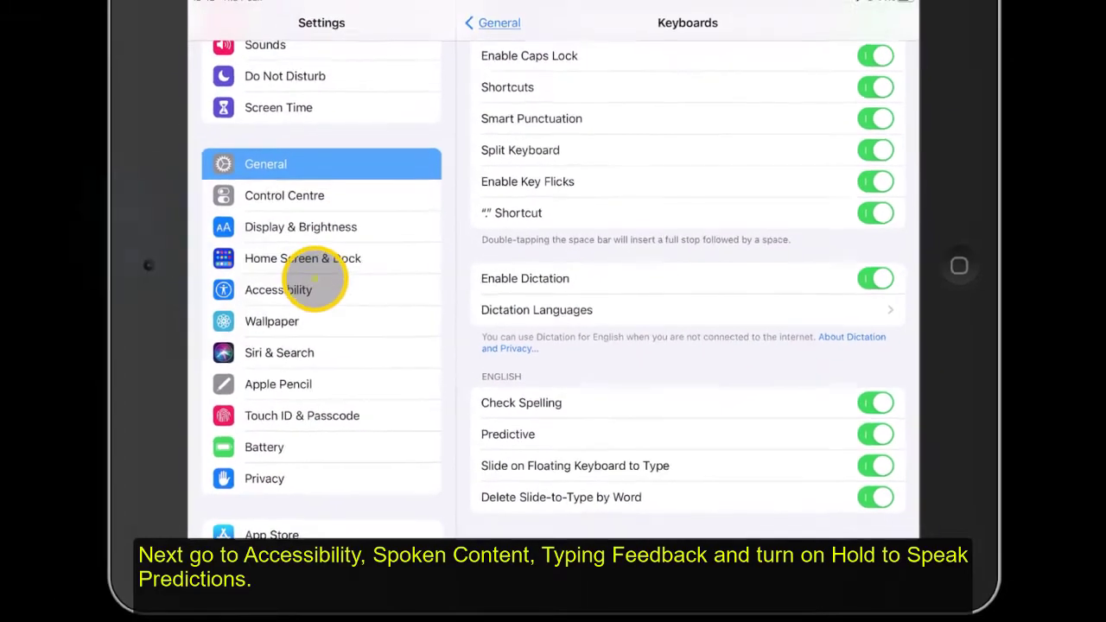
Switch on Hold to Speak Predictions under Accessibility > Spoken Content > Typing Feedback
{"action": "left_click", "coordinate": [294, 290]}
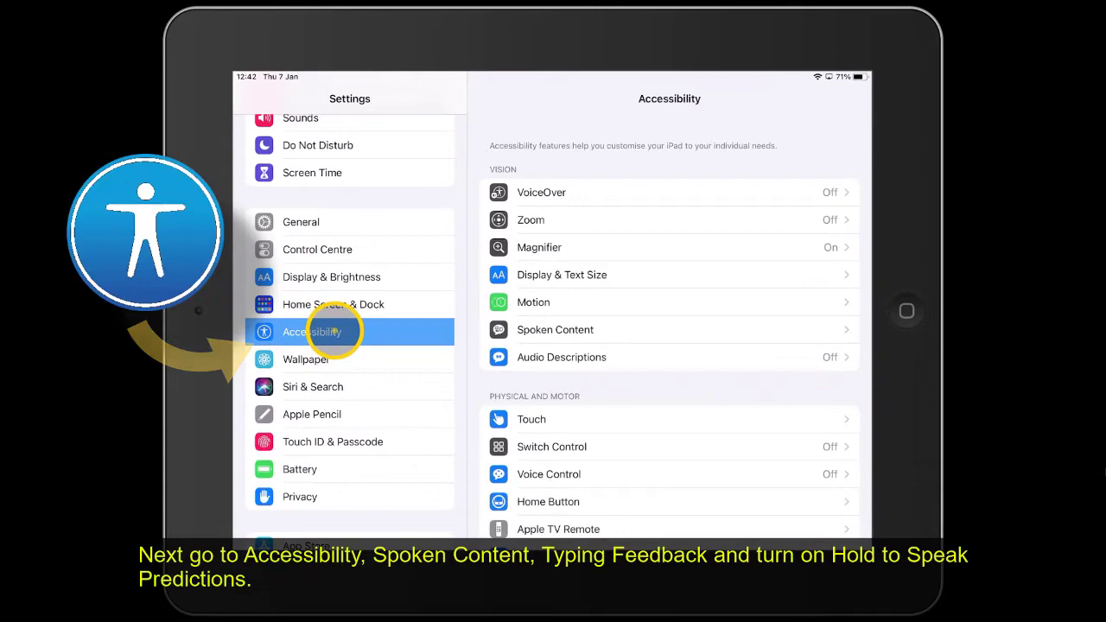
{"action": "left_click", "coordinate": [554, 328]}
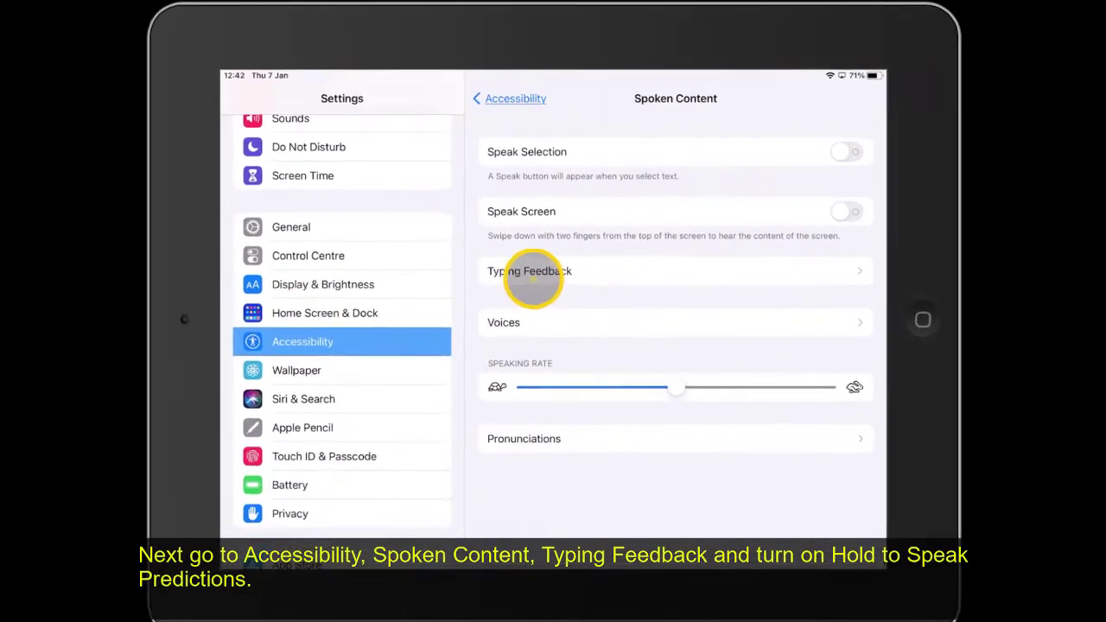
{"action": "left_click", "coordinate": [529, 269]}
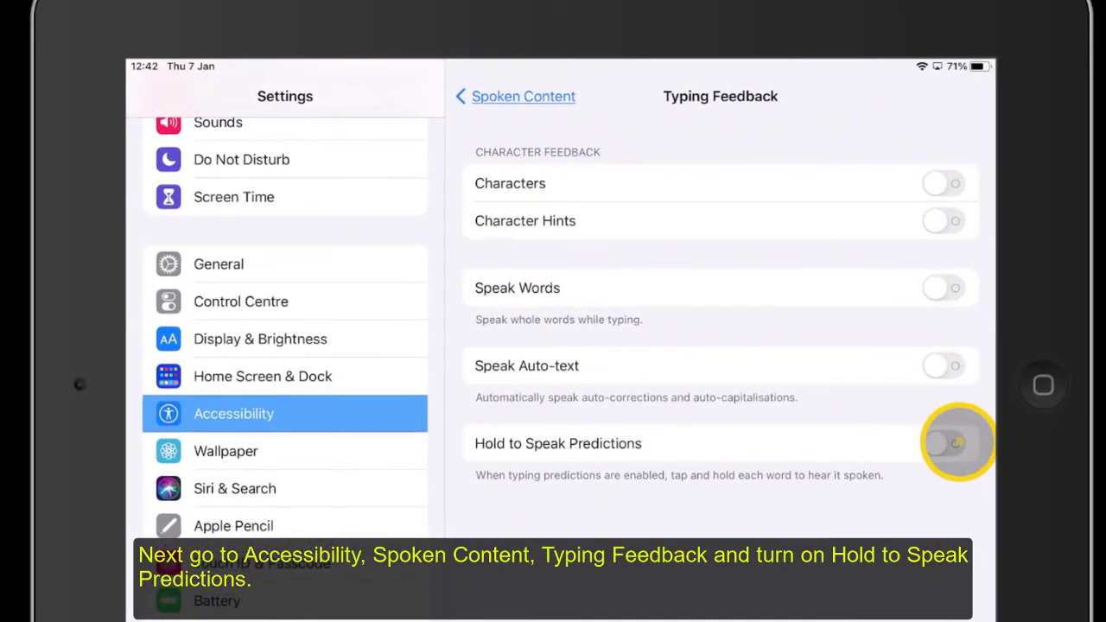
{"action": "left_click", "coordinate": [953, 456]}
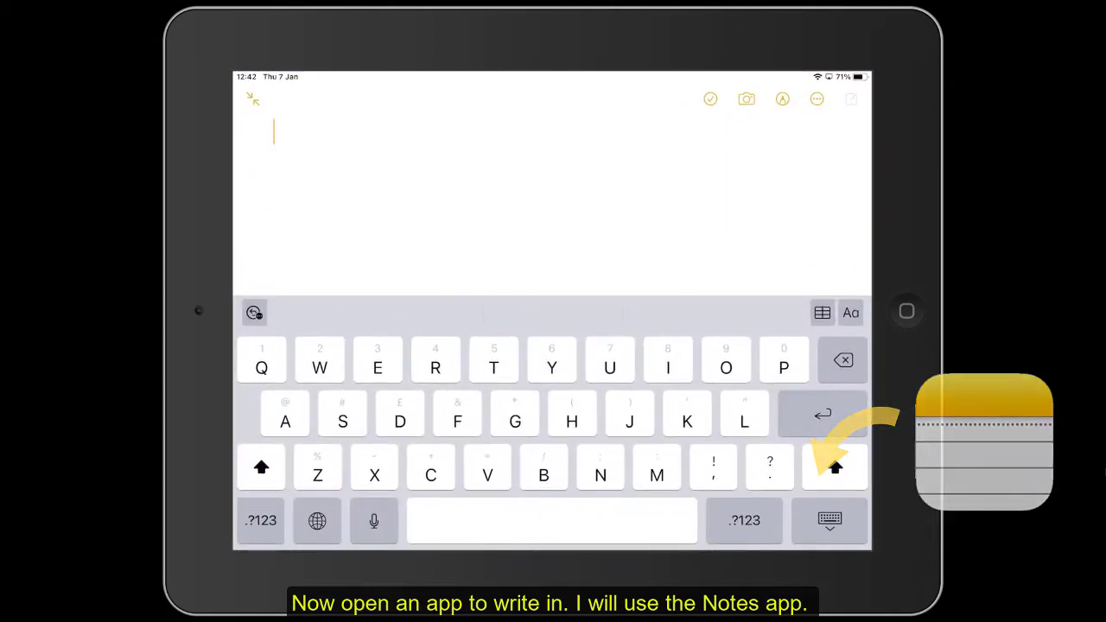
Write 'The Romans invaded' in a new note by accepting the predicted words The, Romans and invaded
{"action": "type", "text": "T"}
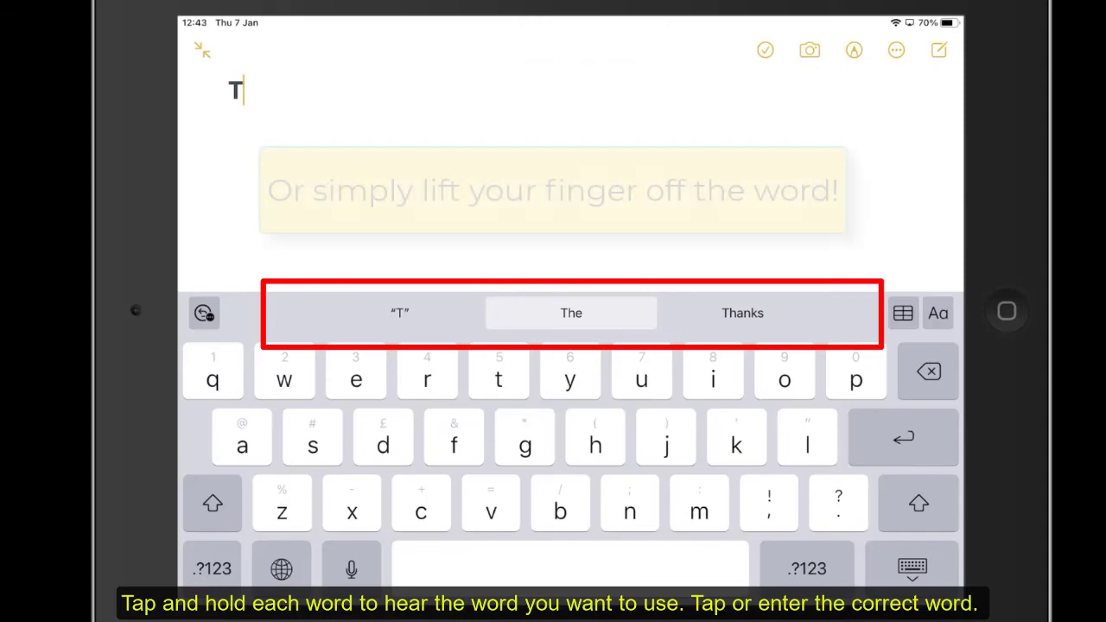
{"action": "left_click", "coordinate": [570, 311]}
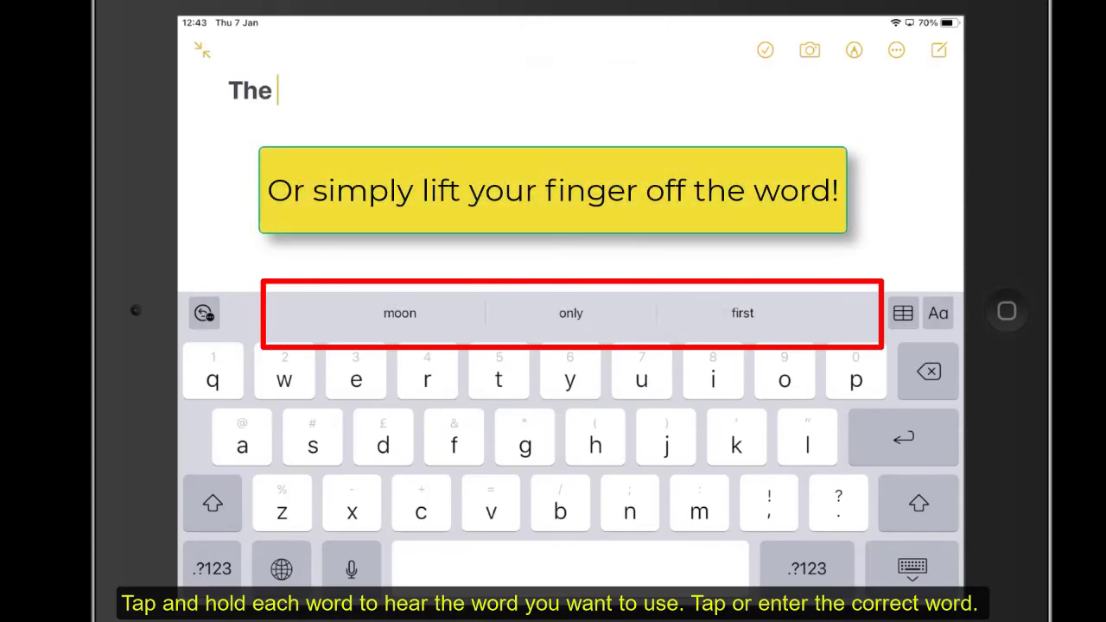
{"action": "left_click", "coordinate": [425, 377]}
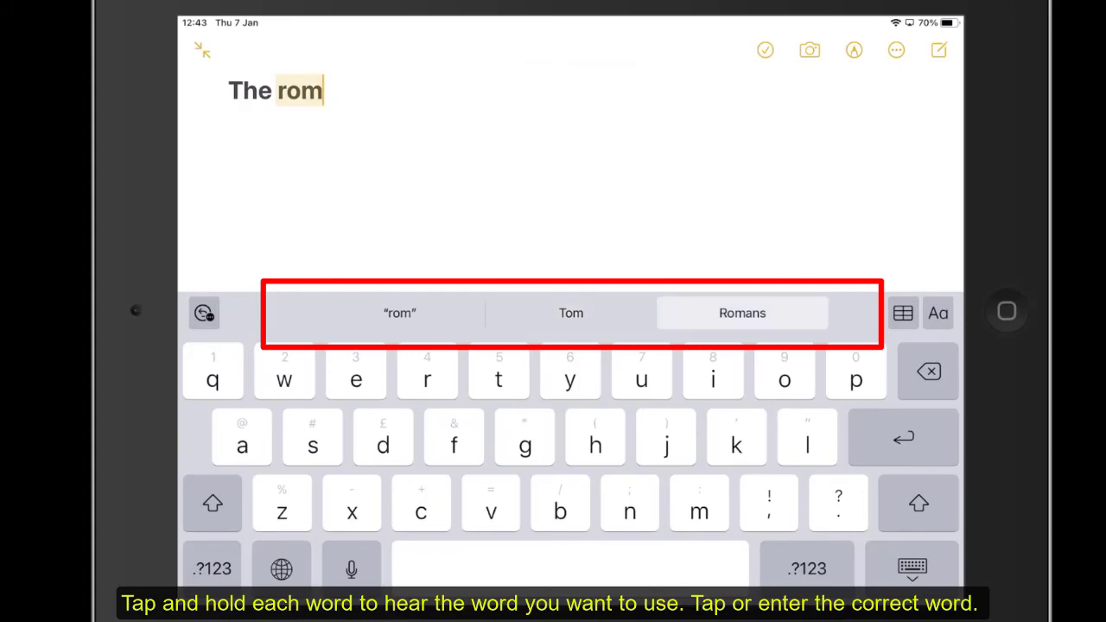
{"action": "left_click", "coordinate": [741, 313]}
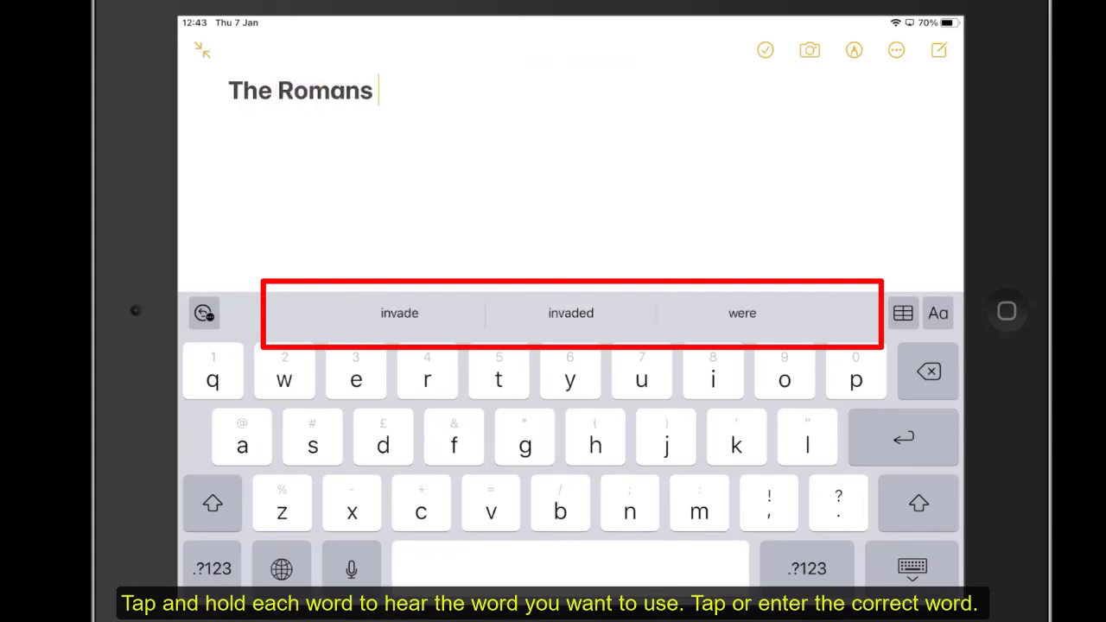
{"action": "left_click", "coordinate": [741, 314]}
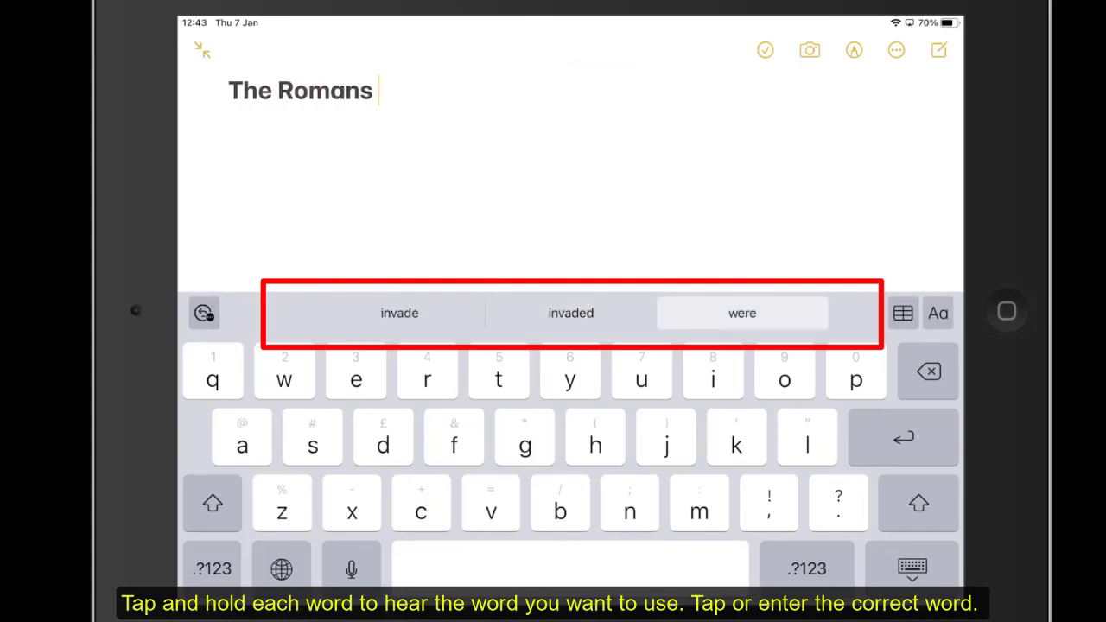
{"action": "left_click", "coordinate": [570, 312]}
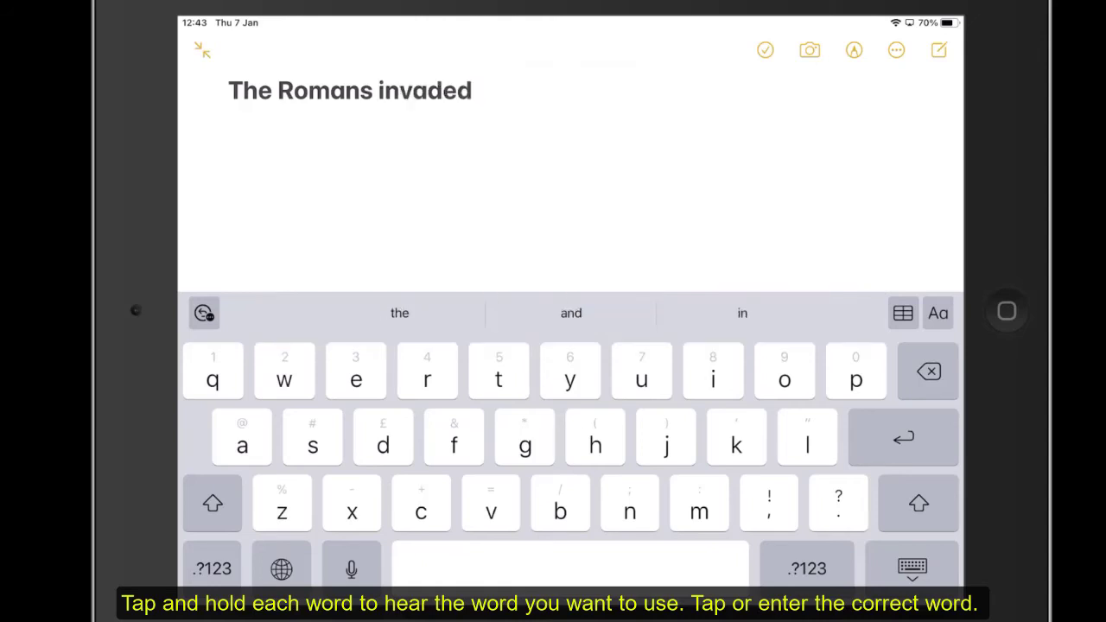